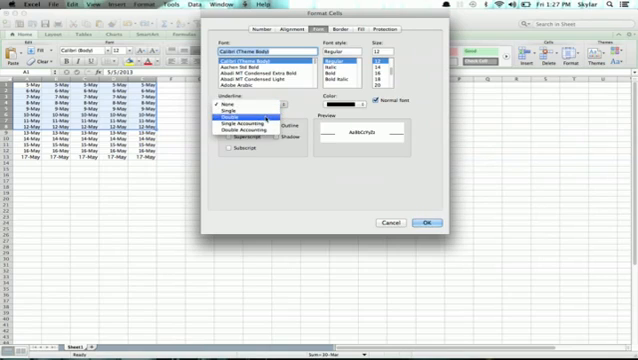
Choose Double as the underline style for the date cells in Format Cells
left_click(242, 116)
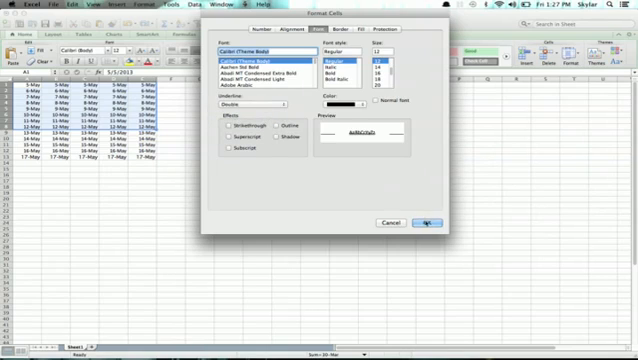